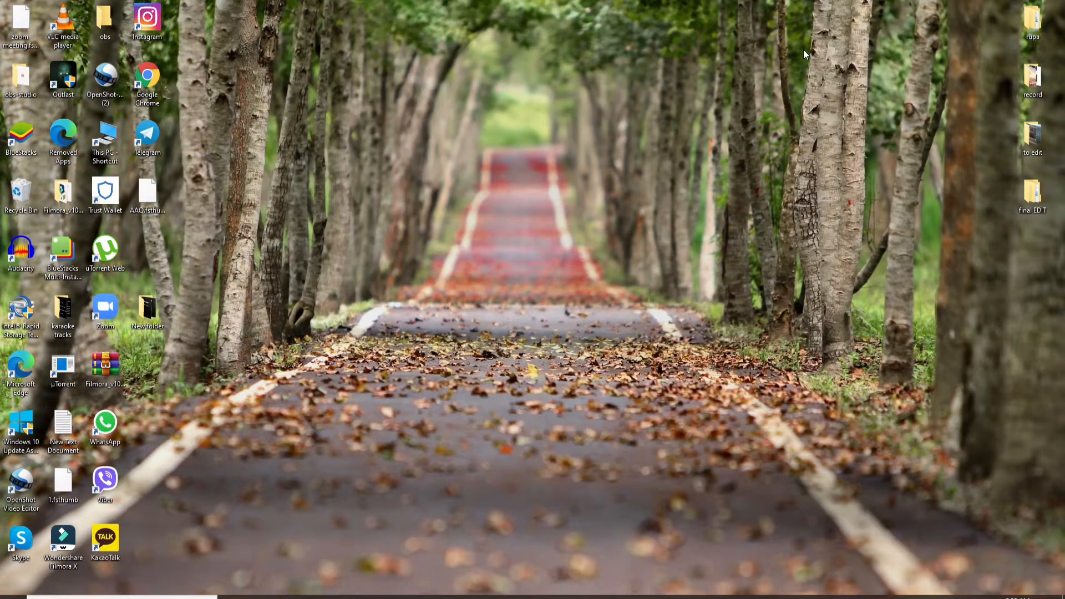
{"action": "mouse_move", "coordinate": [799, 51]}
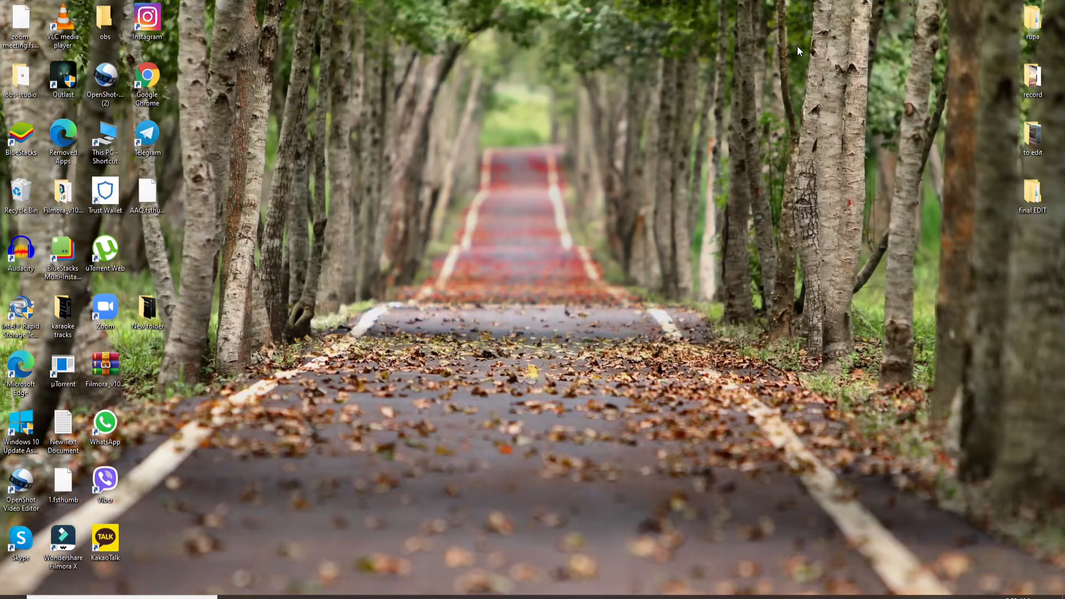
{"action": "mouse_move", "coordinate": [651, 276]}
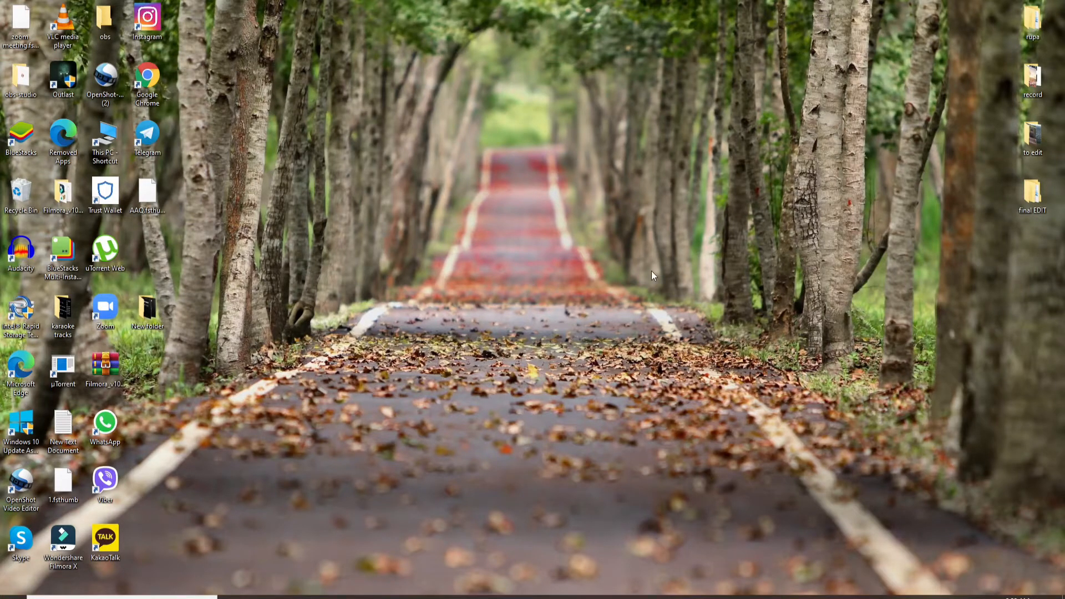
{"action": "mouse_move", "coordinate": [635, 197]}
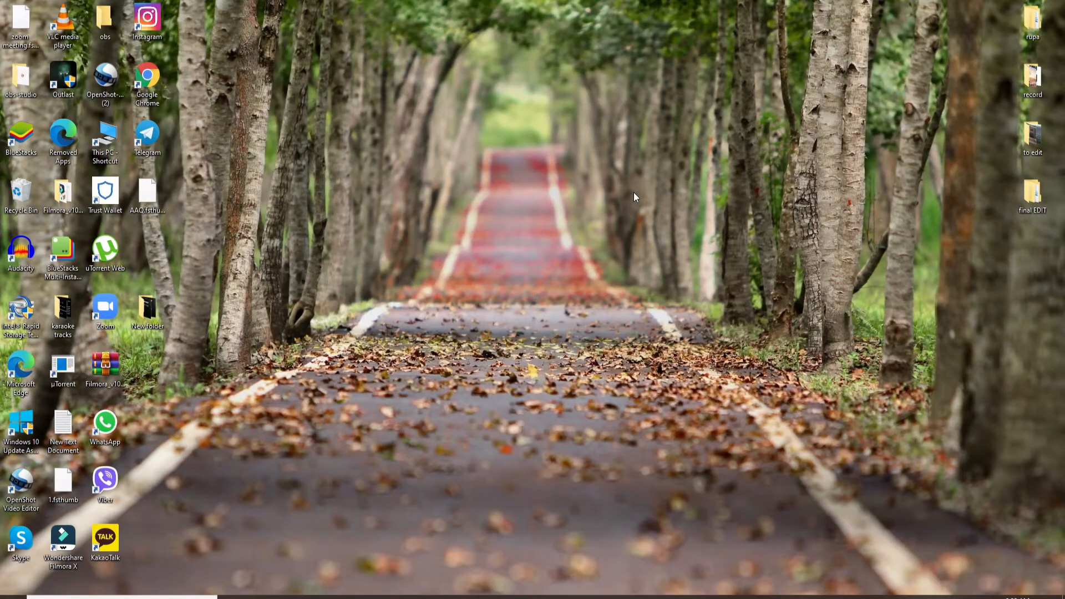
{"action": "mouse_move", "coordinate": [691, 182]}
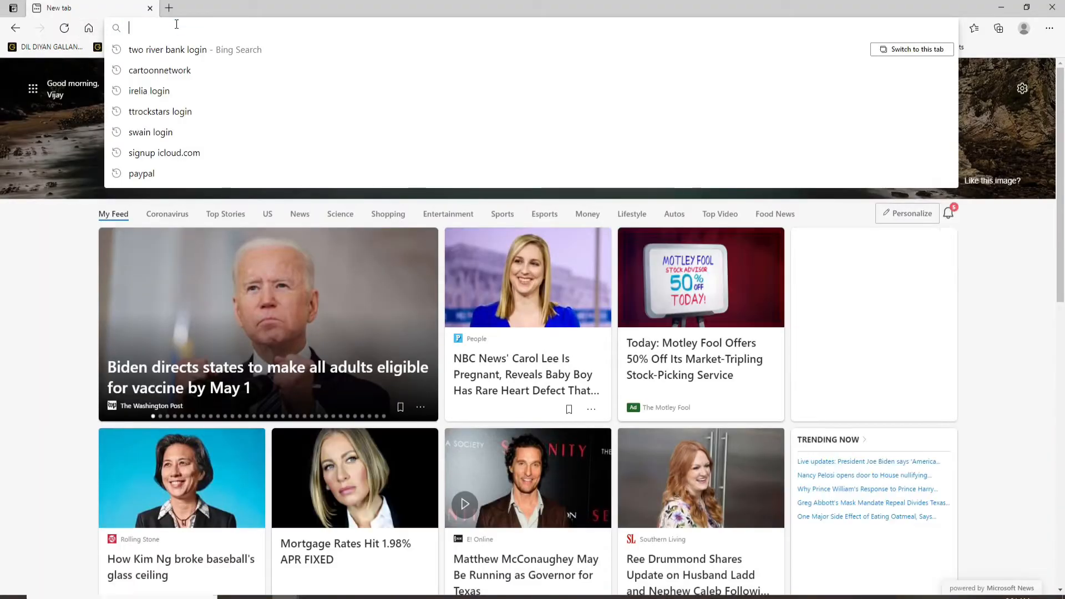
Step: Load the Yahoo homepage by navigating to yahoo.com
{"action": "type", "text": "yahoo.com"}
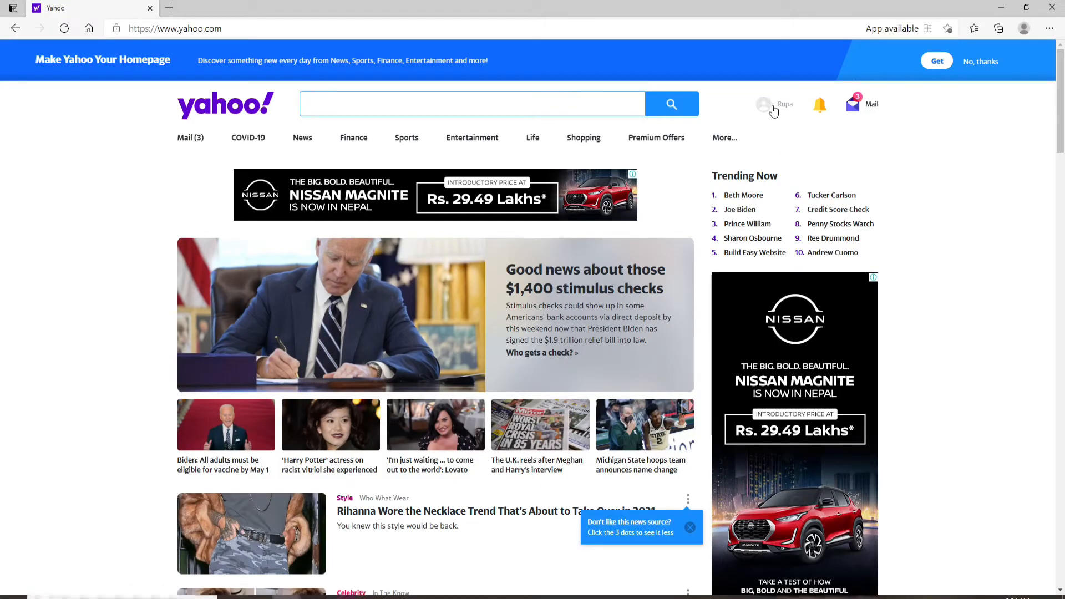
Step: Go to the account's Personal Info page from the signed-in profile menu
{"action": "left_click", "coordinate": [775, 105]}
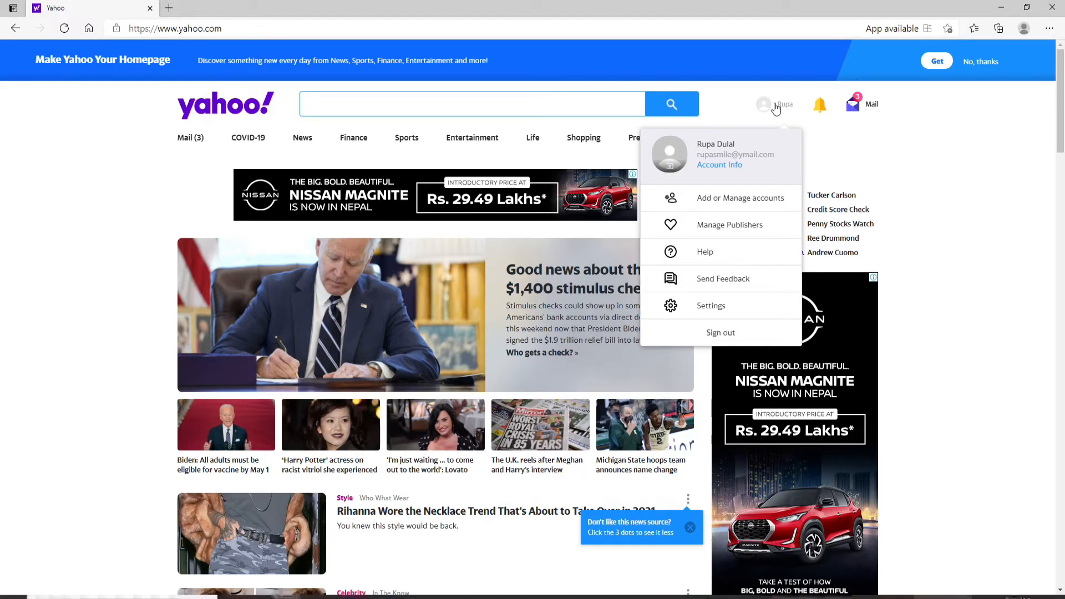
{"action": "left_click", "coordinate": [710, 306]}
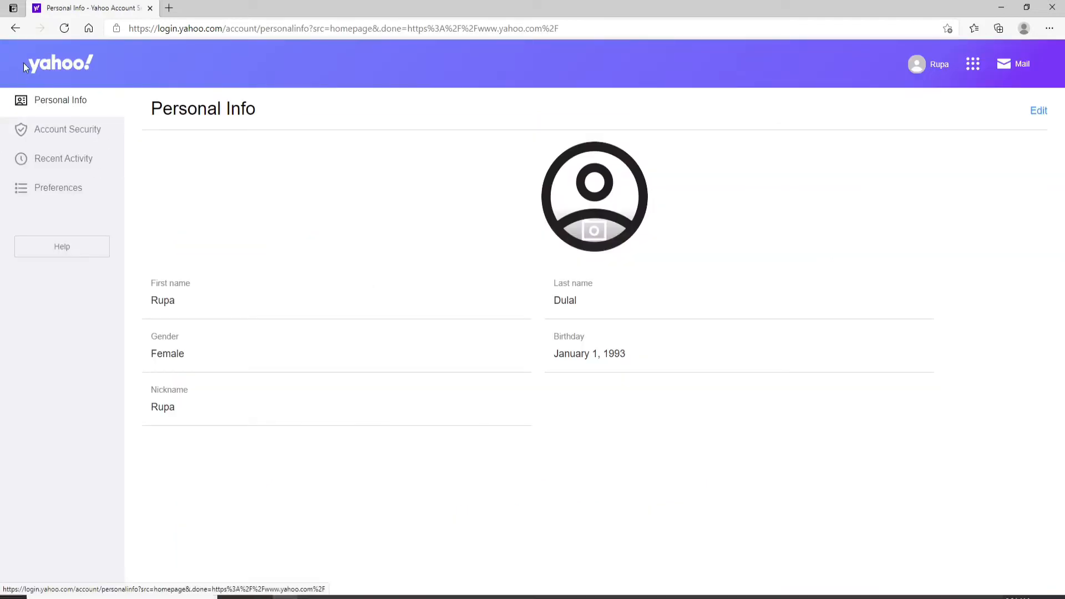
Step: Reach the Create a new password page through Account Security
{"action": "left_click", "coordinate": [67, 129]}
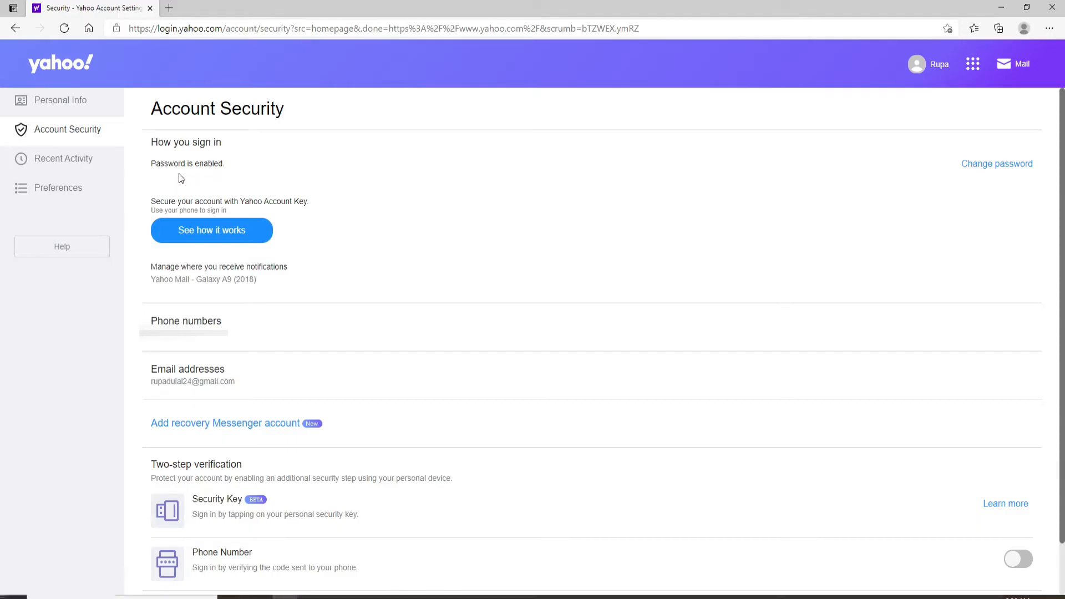
{"action": "mouse_move", "coordinate": [997, 163]}
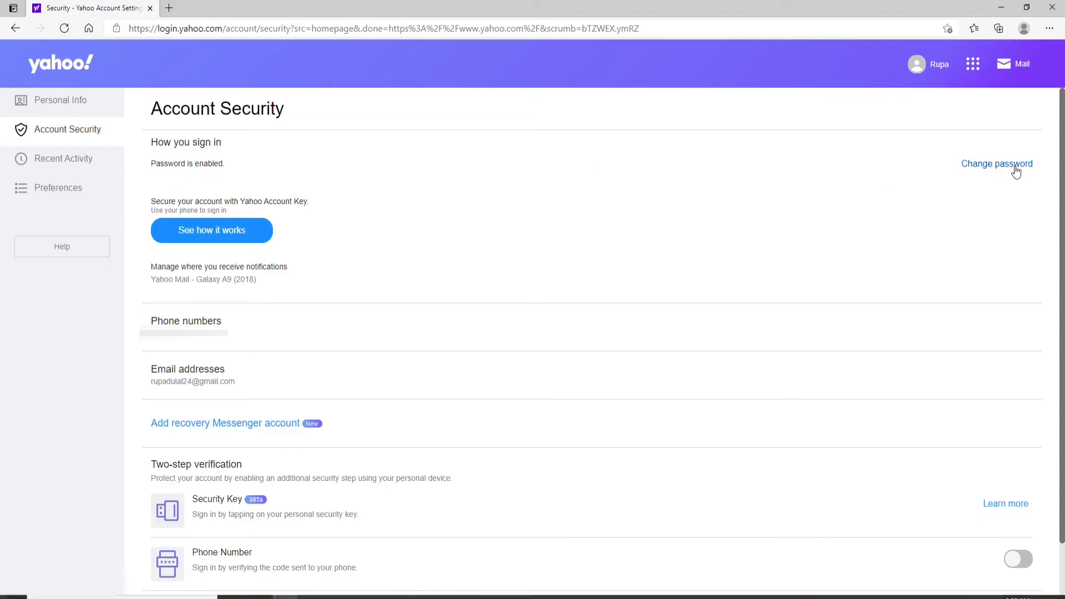
{"action": "mouse_move", "coordinate": [996, 166]}
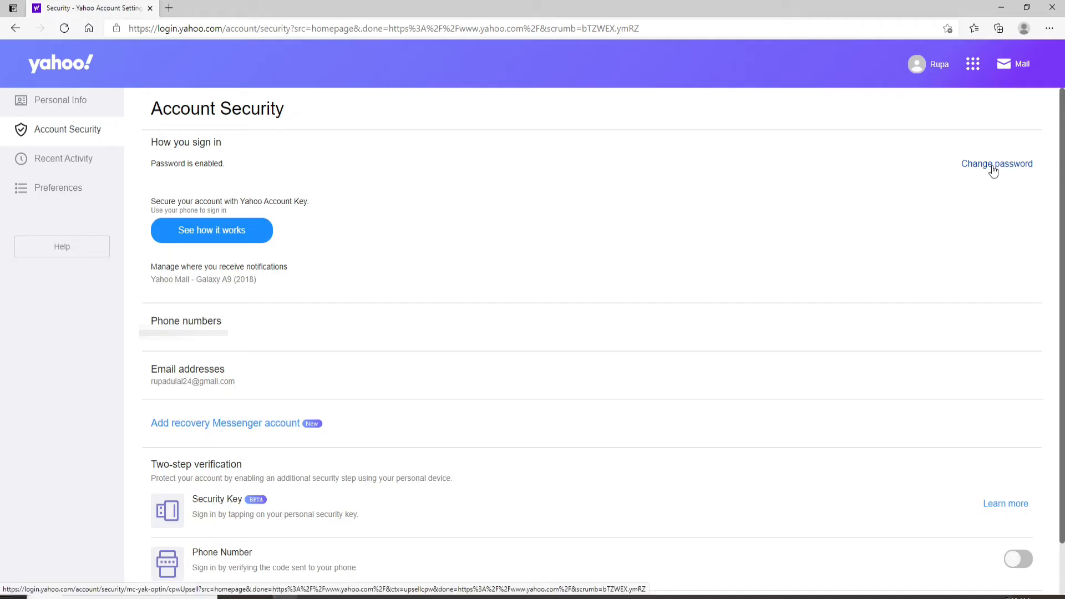
{"action": "left_click", "coordinate": [996, 163]}
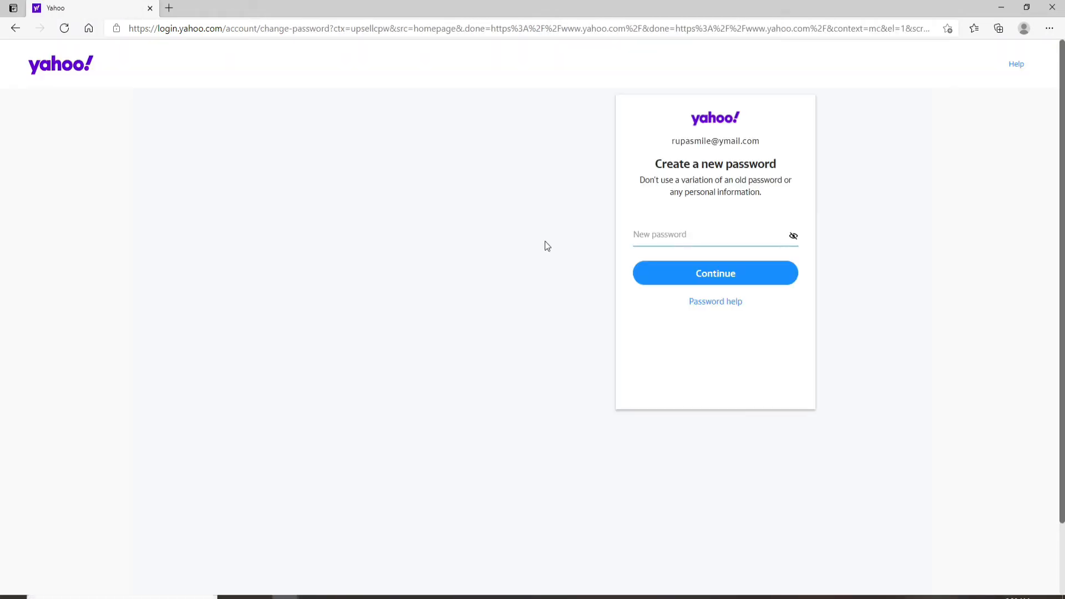
{"action": "mouse_move", "coordinate": [692, 219]}
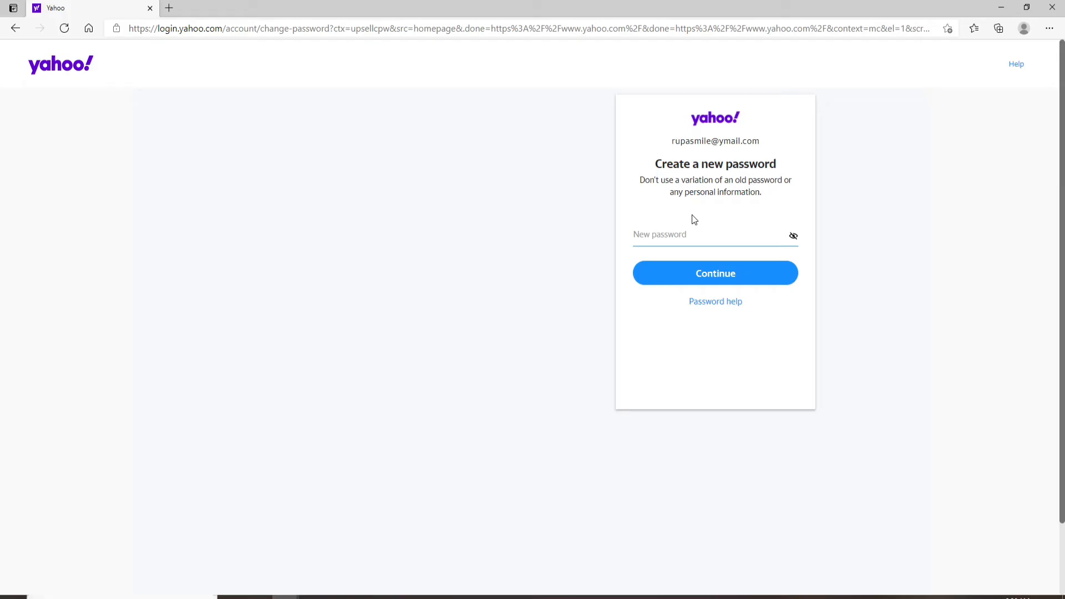
Step: Enter a new password rated Strong and submit it, returning to Personal Info
{"action": "left_click", "coordinate": [707, 234]}
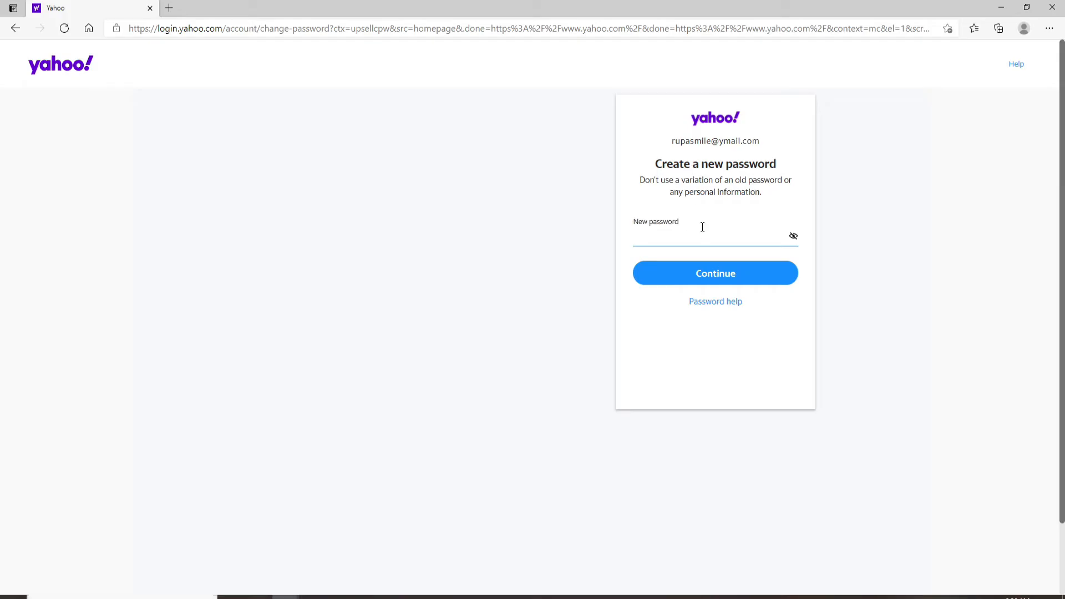
{"action": "left_click", "coordinate": [707, 236]}
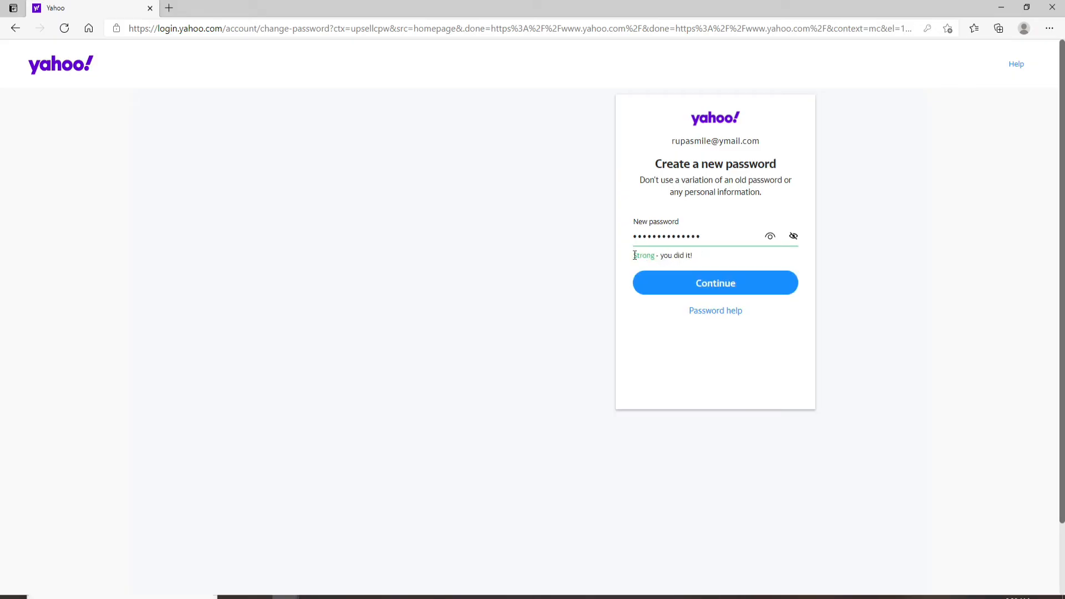
{"action": "type", "text": "•"}
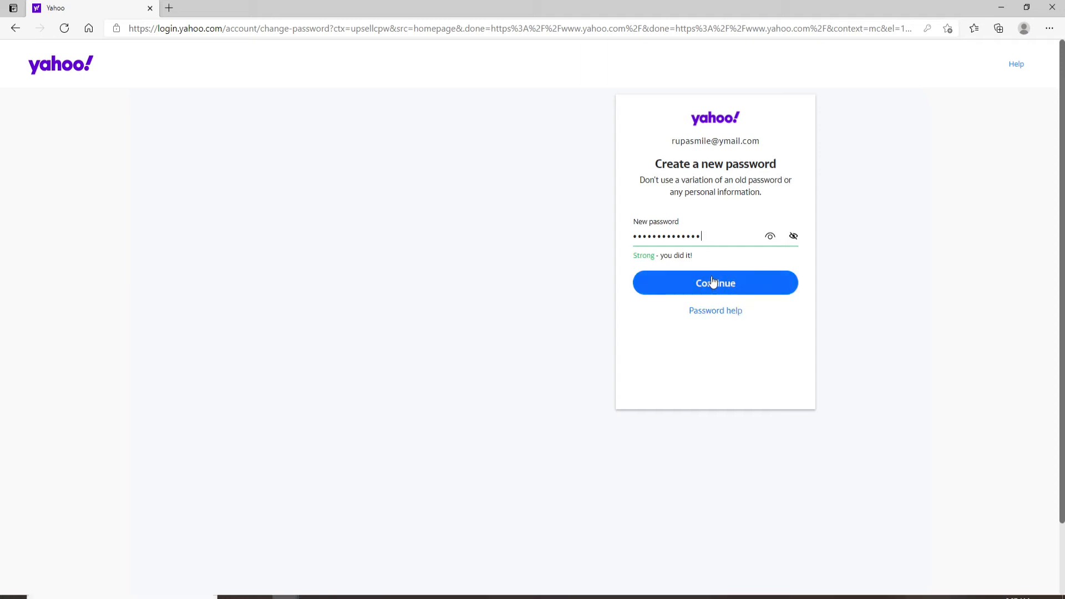
{"action": "mouse_move", "coordinate": [767, 211]}
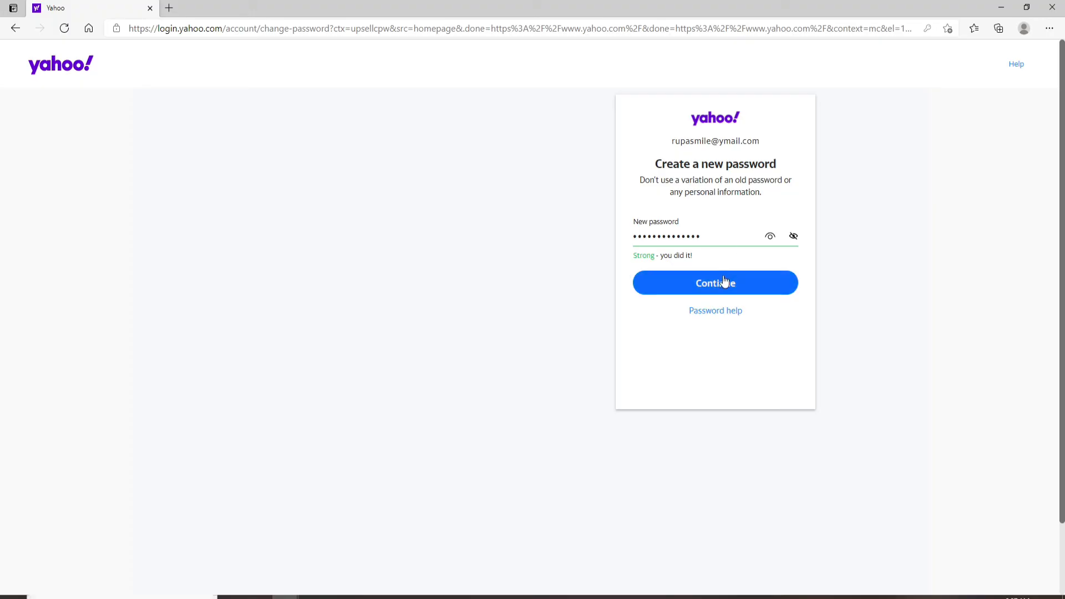
{"action": "left_click", "coordinate": [714, 282]}
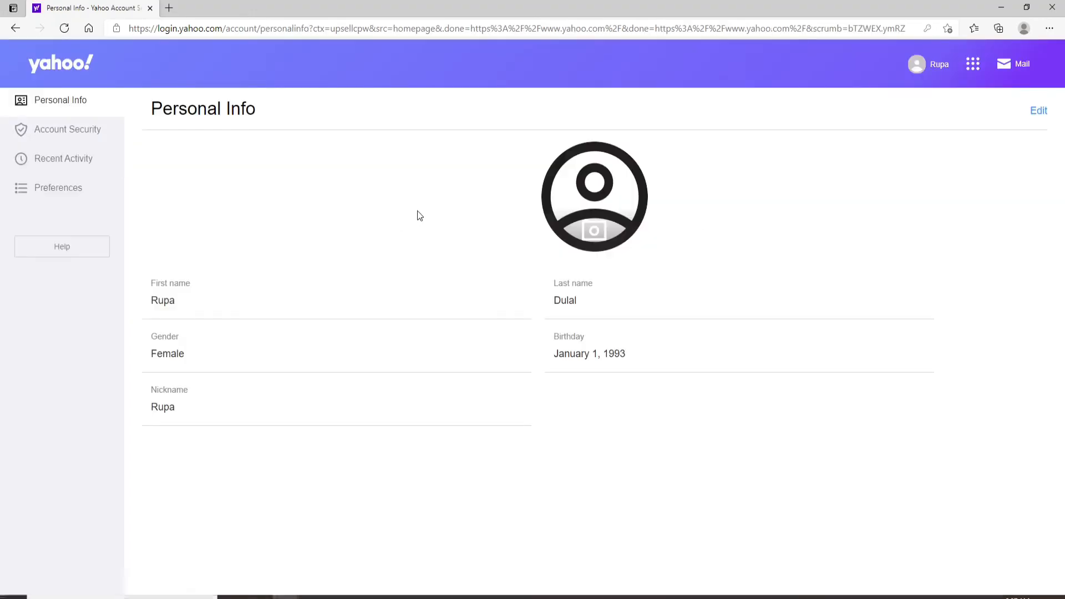